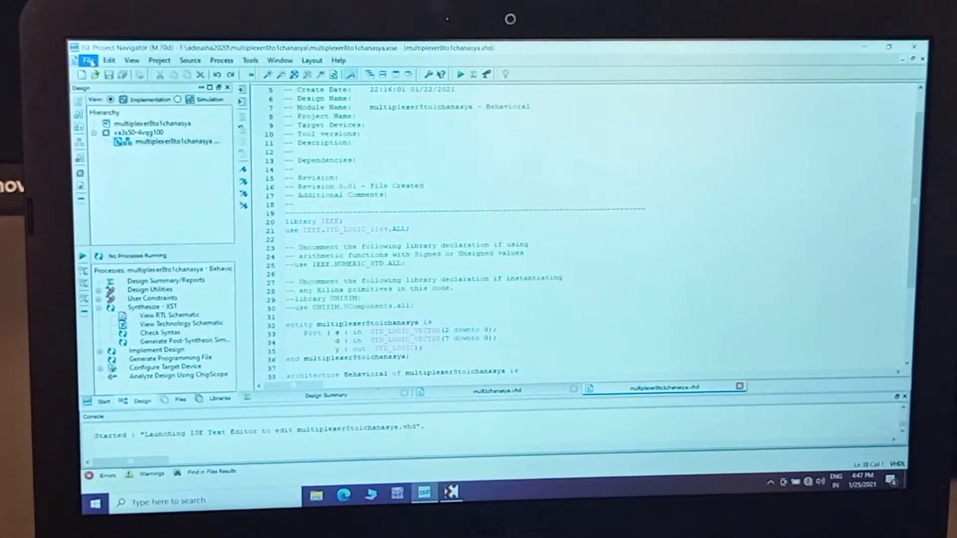
Step: Select the multiplexer module in the design hierarchy and run its syntax check
left_click(88, 61)
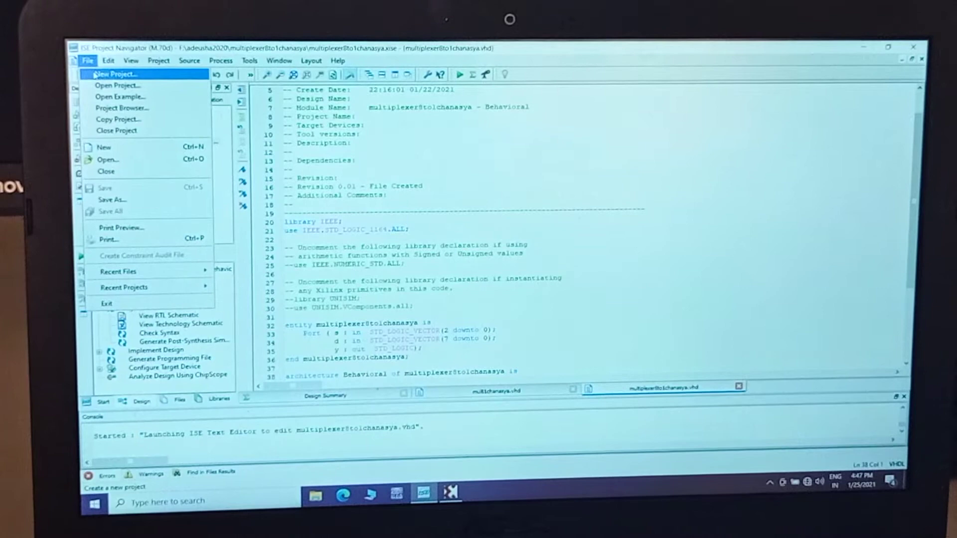
mouse_move(122, 108)
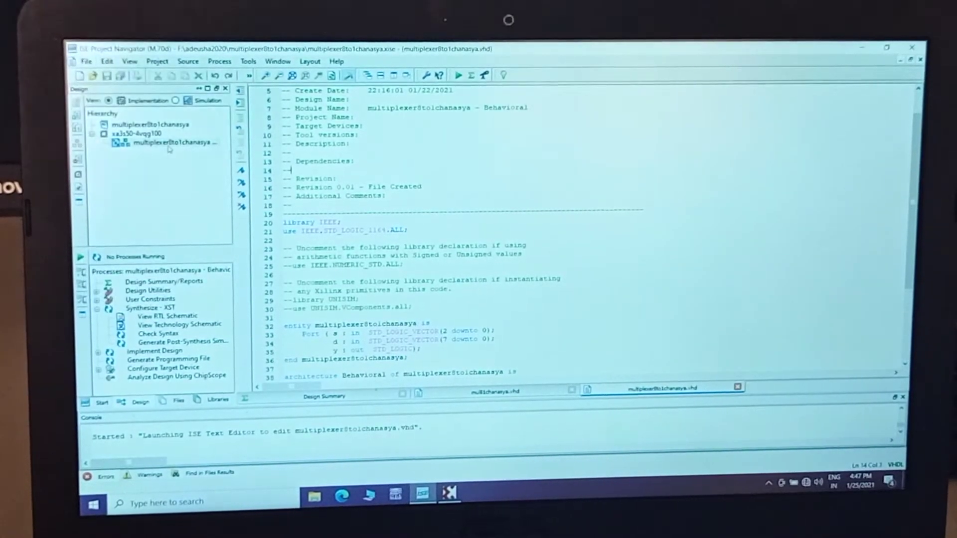
left_click(165, 142)
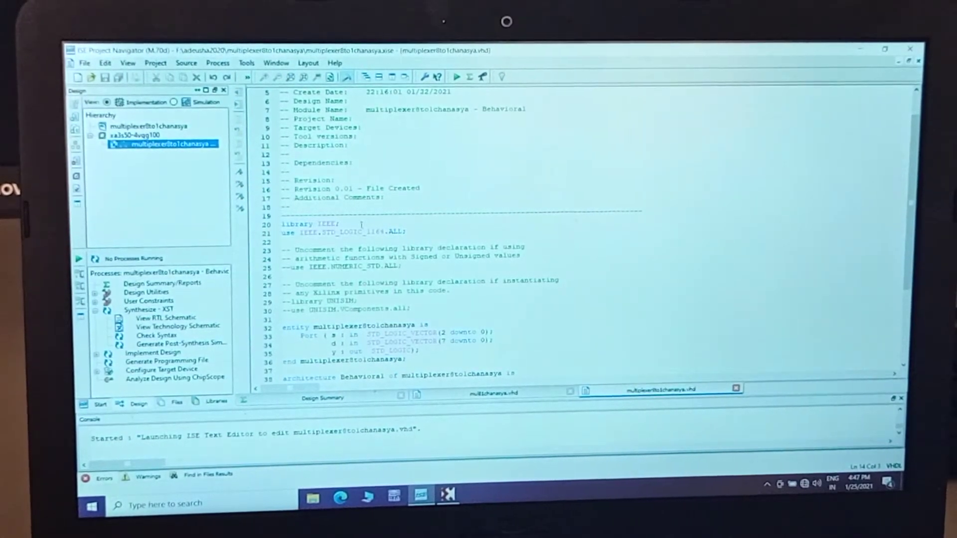
scroll("down", 3)
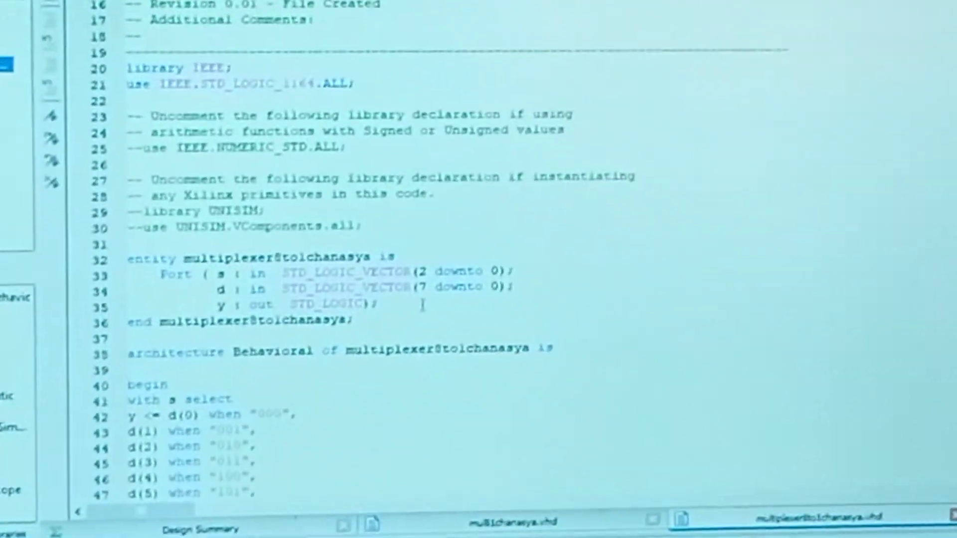
scroll("down", 3)
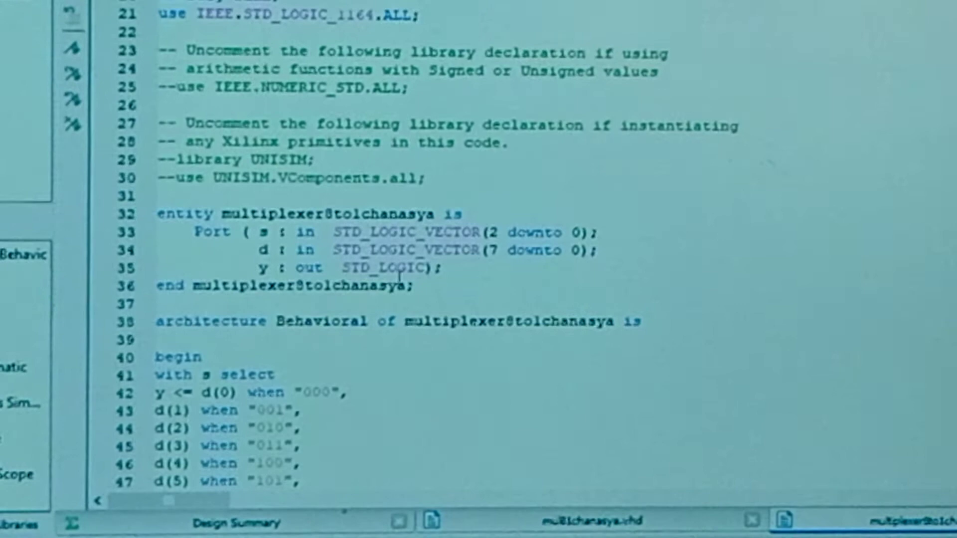
scroll("down", 3)
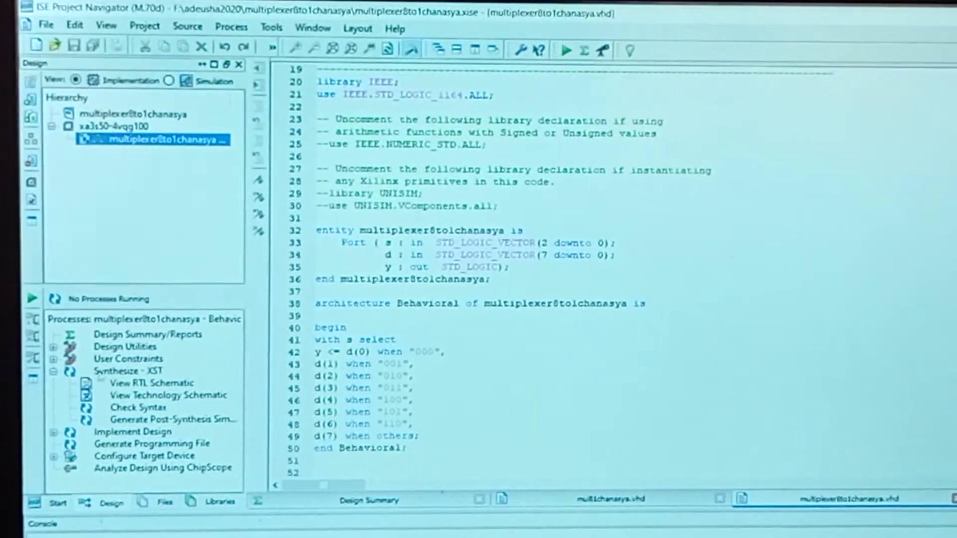
left_click(136, 405)
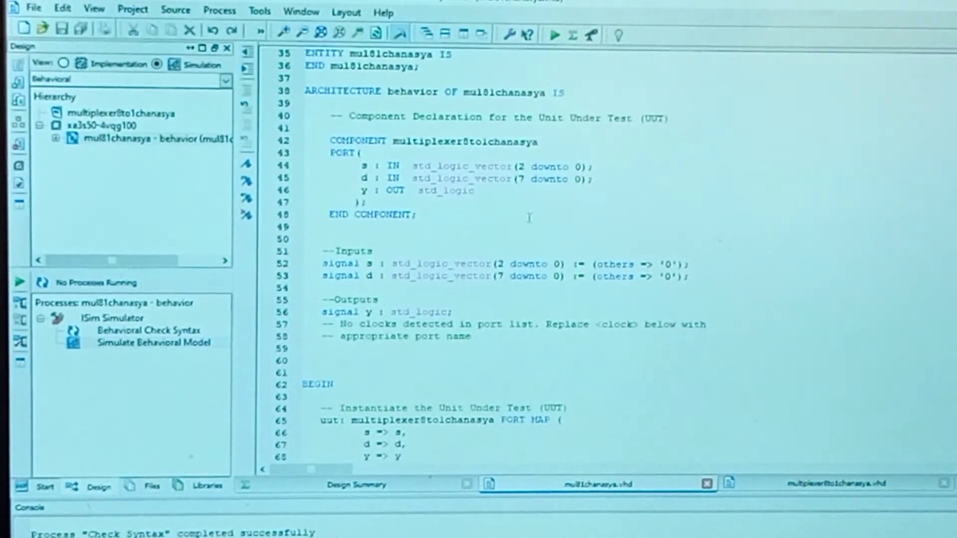
scroll("down", 3)
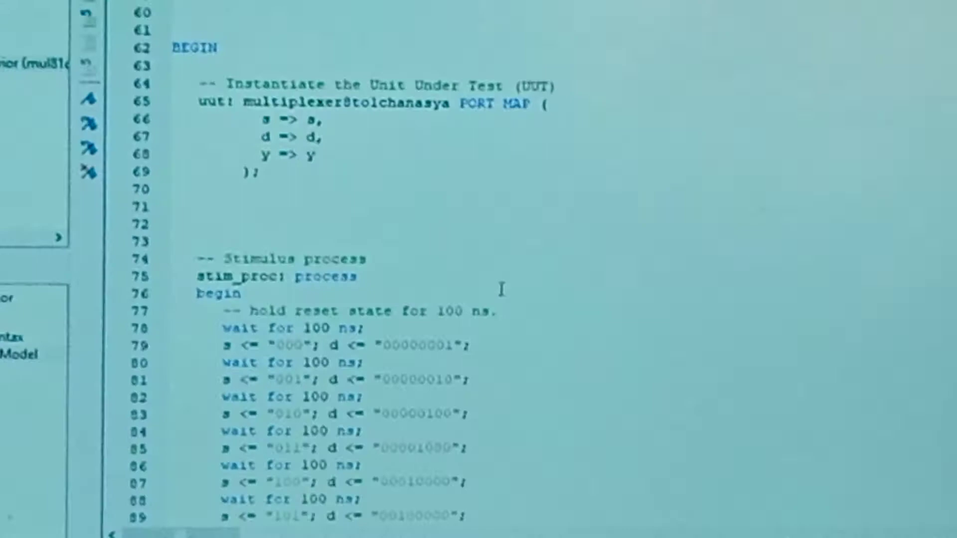
scroll("down", 3)
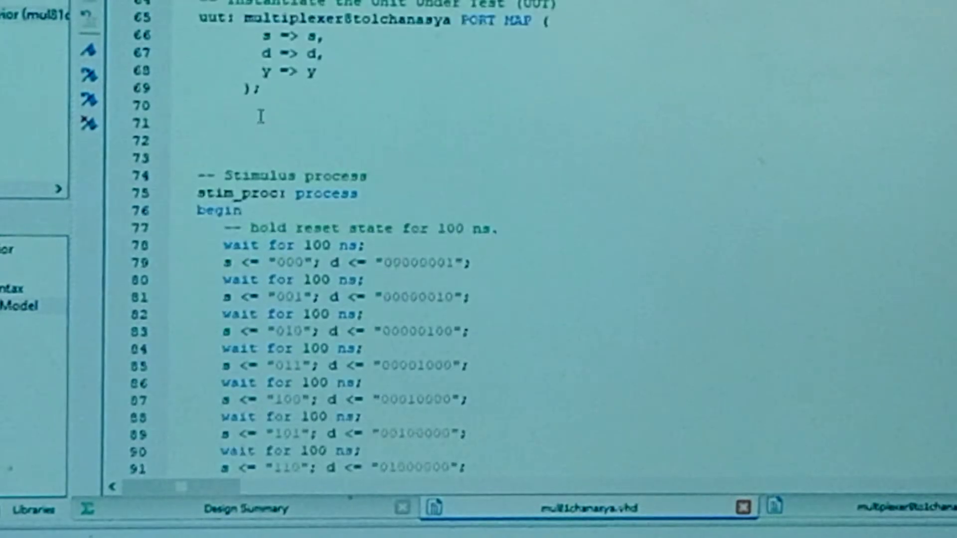
scroll("down", 3)
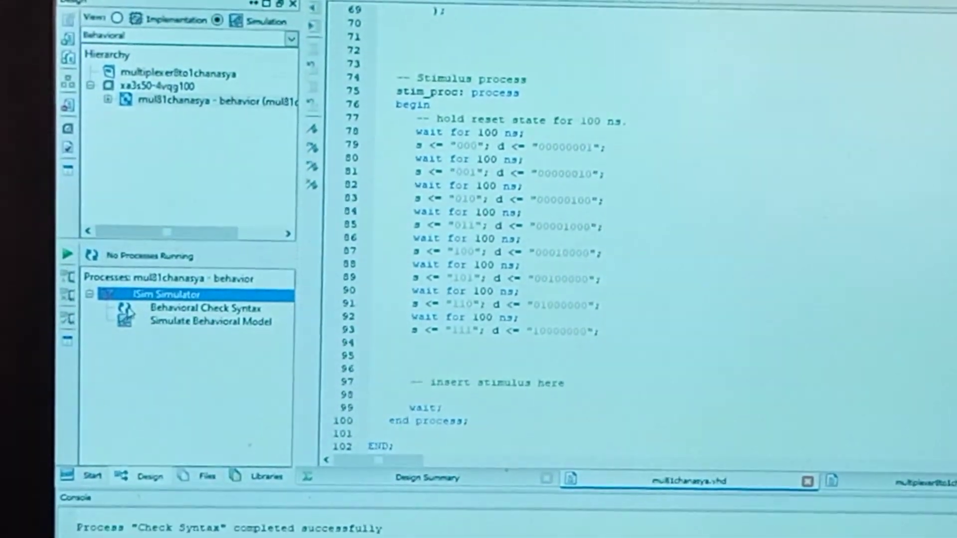
left_click(204, 287)
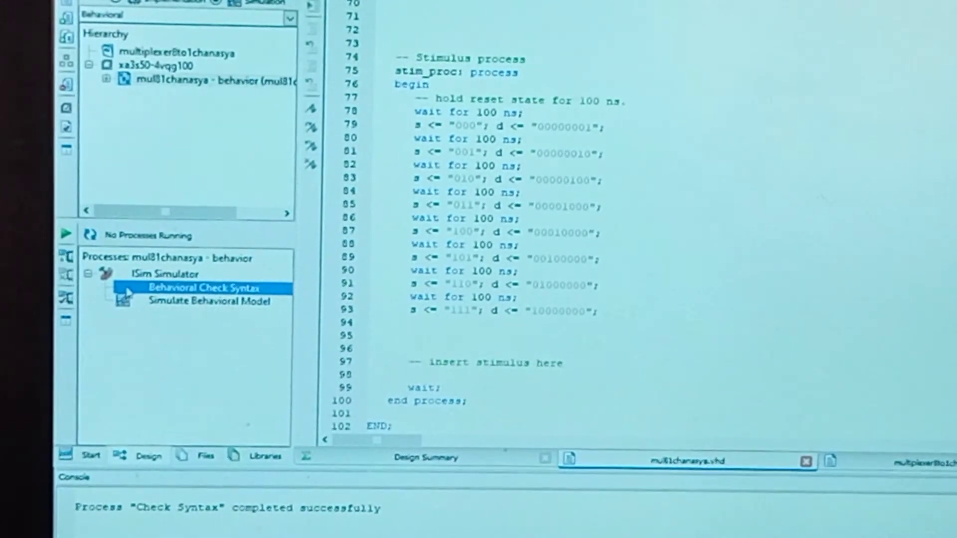
Step: Run Behavioral Check Syntax on the testbench, then launch Simulate Behavioral Model
double_click(203, 288)
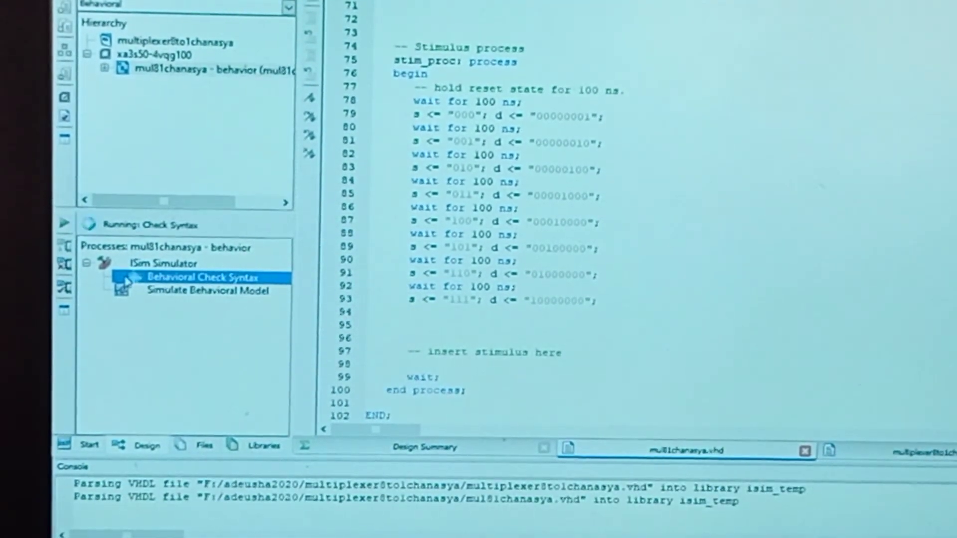
left_click(204, 276)
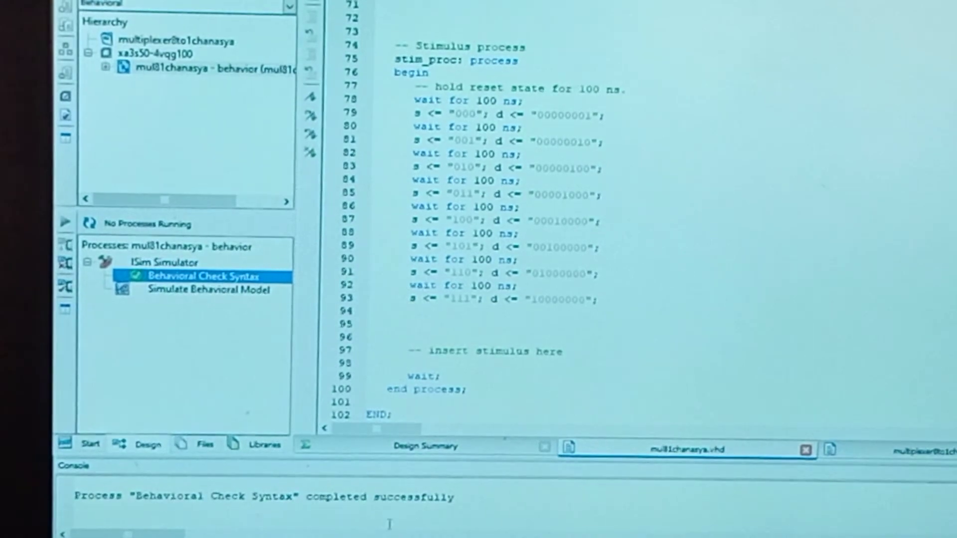
double_click(205, 291)
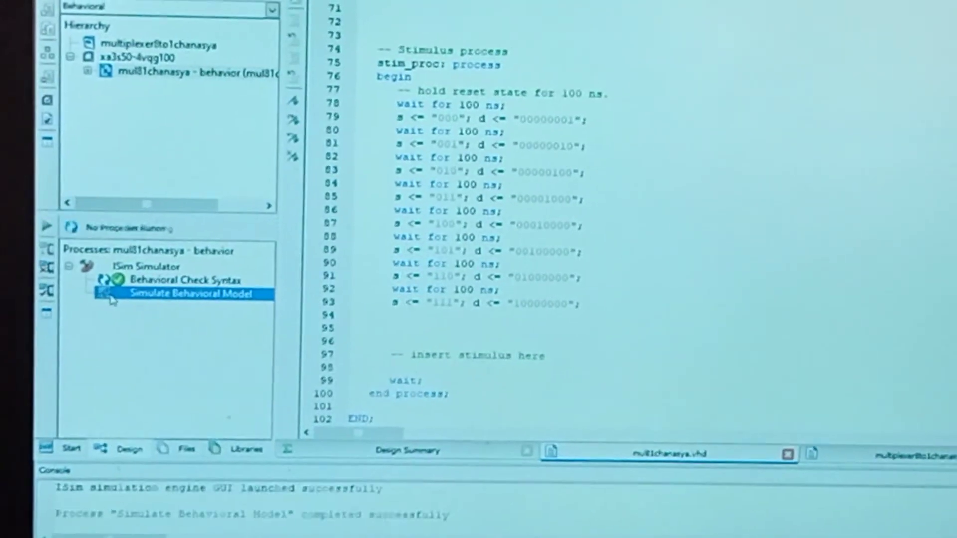
Step: Open the ISim waveform window to view the s, d and y traces up to 1,000 ns
double_click(184, 294)
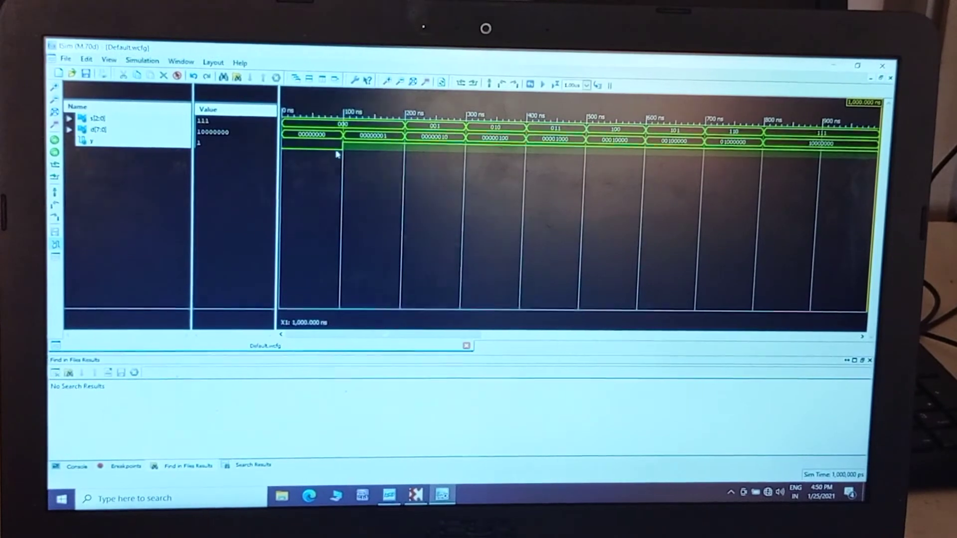
mouse_move(659, 171)
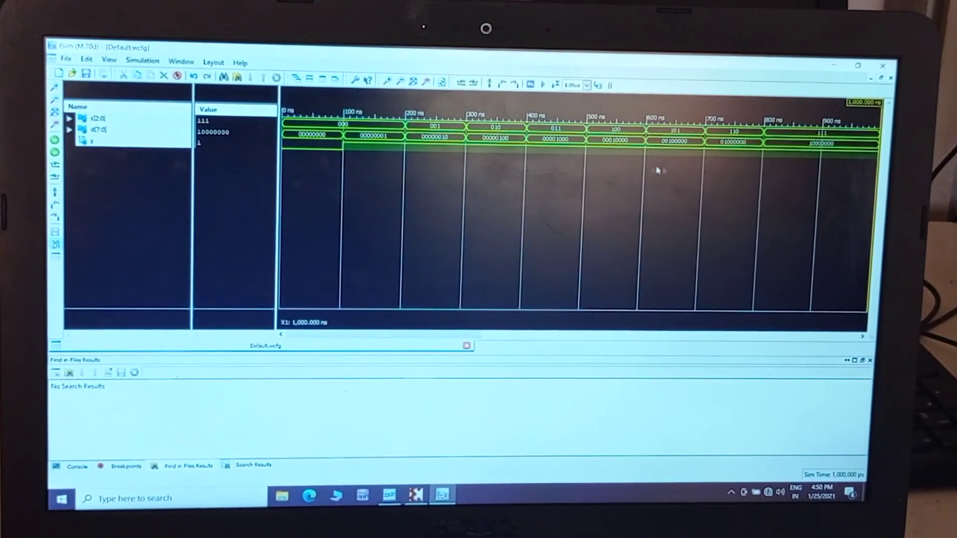